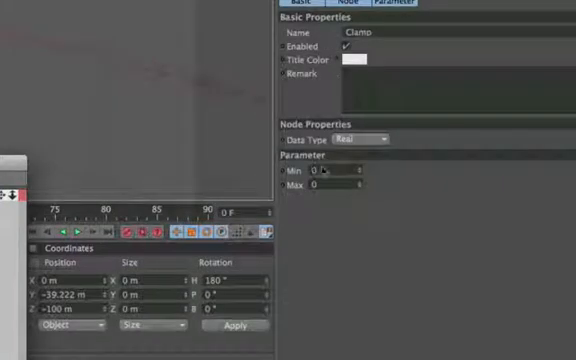
Enter -100 as the Clamp node's Min limit.
{"action": "type", "text": "-100"}
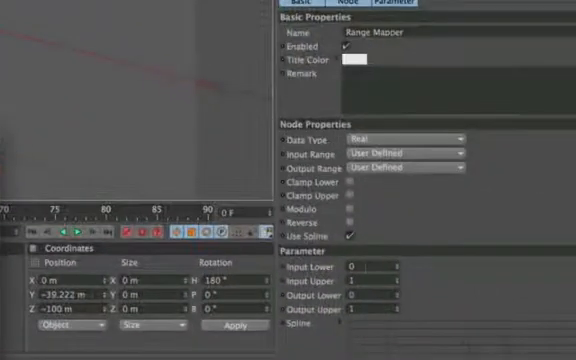
Enter -100 as the Range Mapper's Input Lower value.
{"action": "type", "text": "-100"}
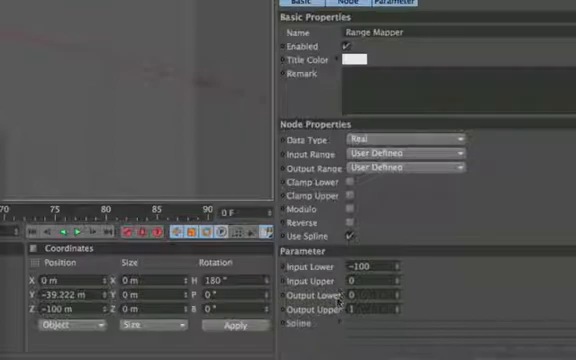
{"action": "left_click", "coordinate": [404, 168]}
{"action": "type", "text": "10"}
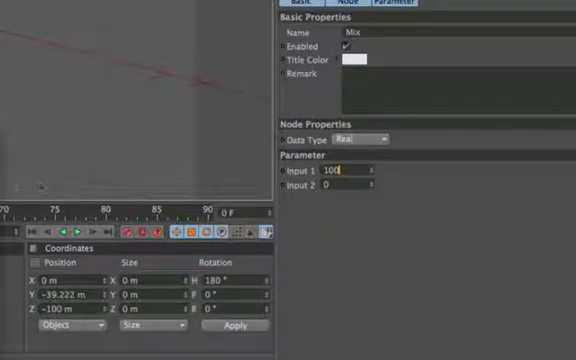
Give the Mix node Input 1 = 0 and Input 2 = 100.
{"action": "type", "text": "0"}
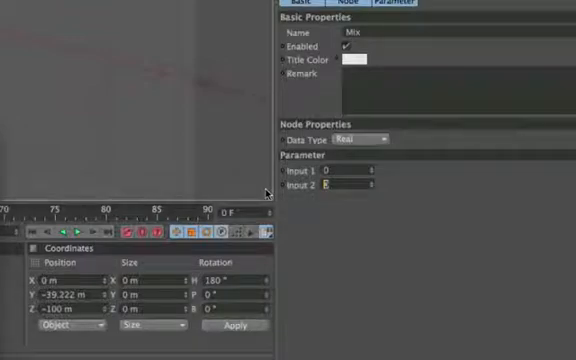
{"action": "type", "text": "100"}
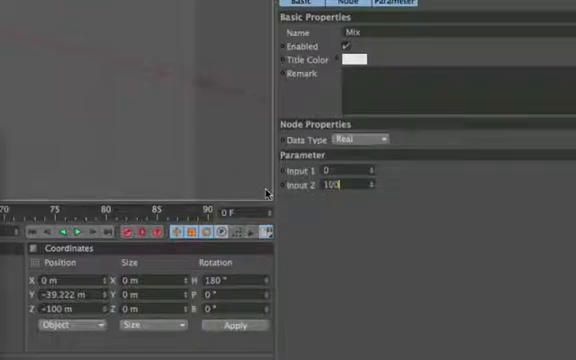